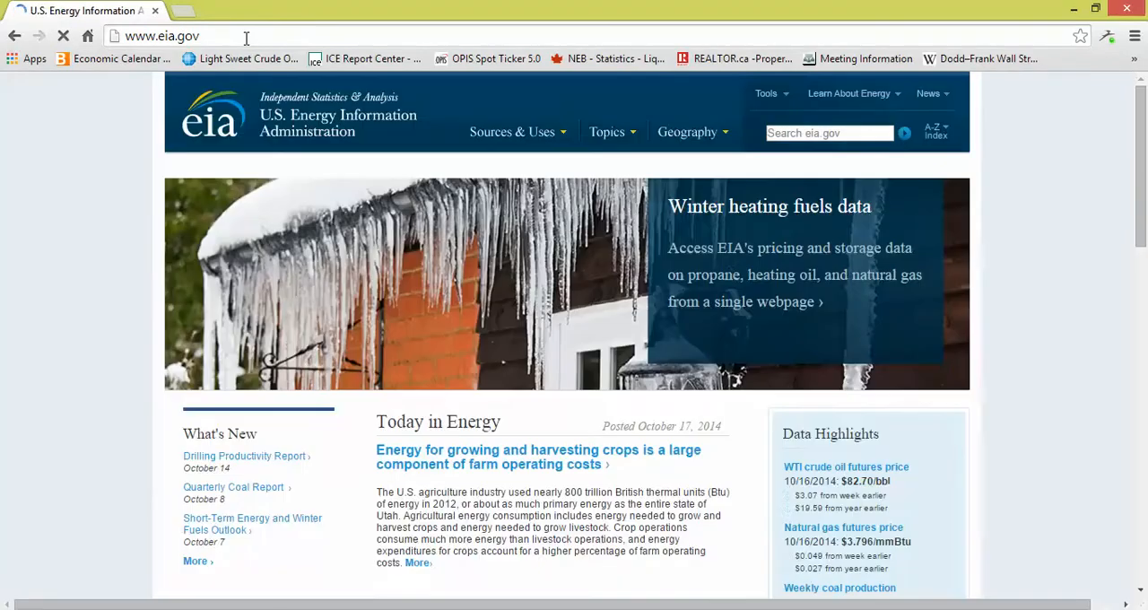
- Go from the Sources & Uses menu to the Petroleum & Other Liquids section
left_click(513, 133)
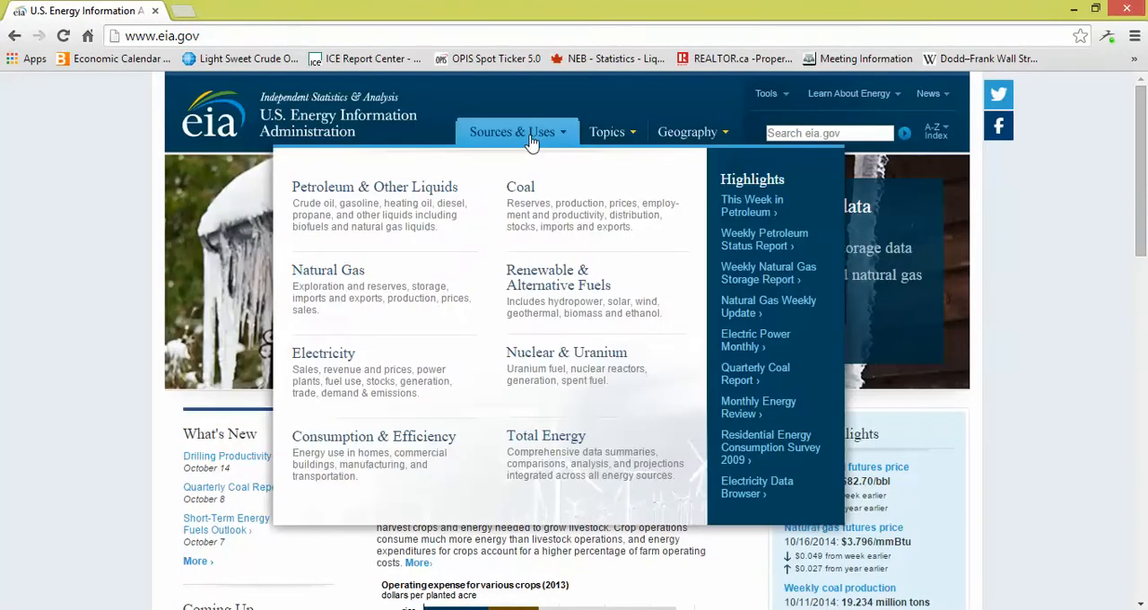
mouse_move(400, 190)
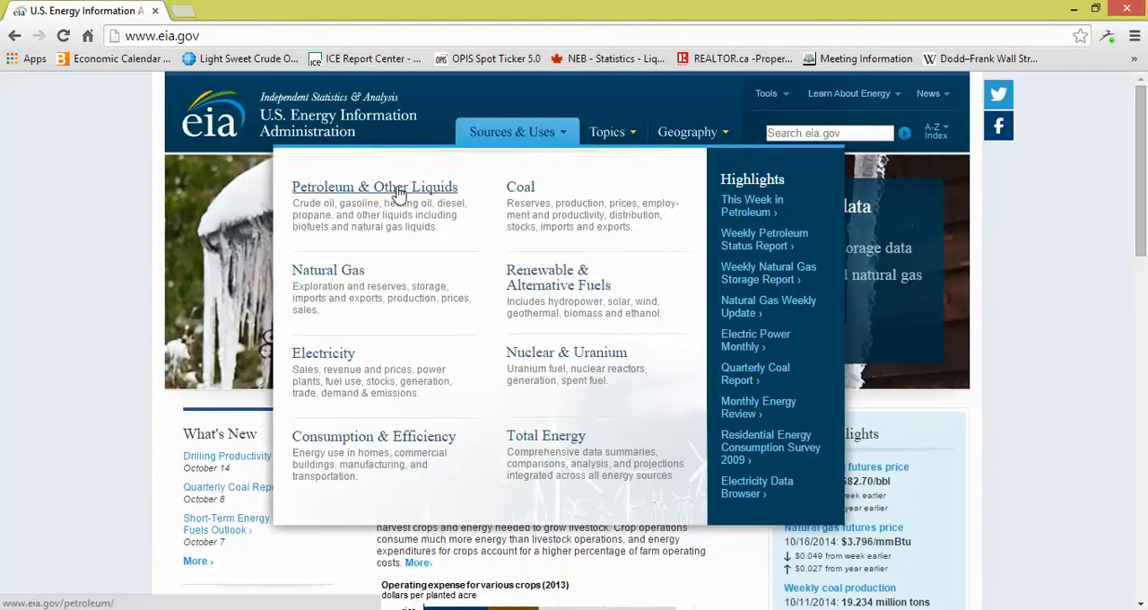
left_click(394, 186)
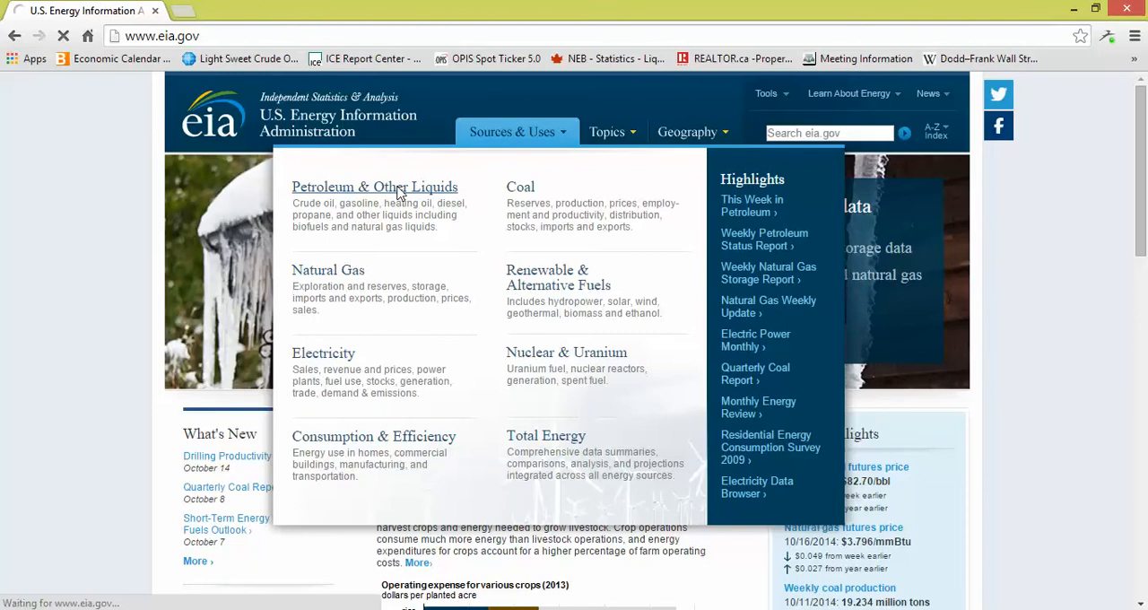
- Load the Petroleum & Other Liquids page and scroll to its Upcoming Releases list
left_click(375, 187)
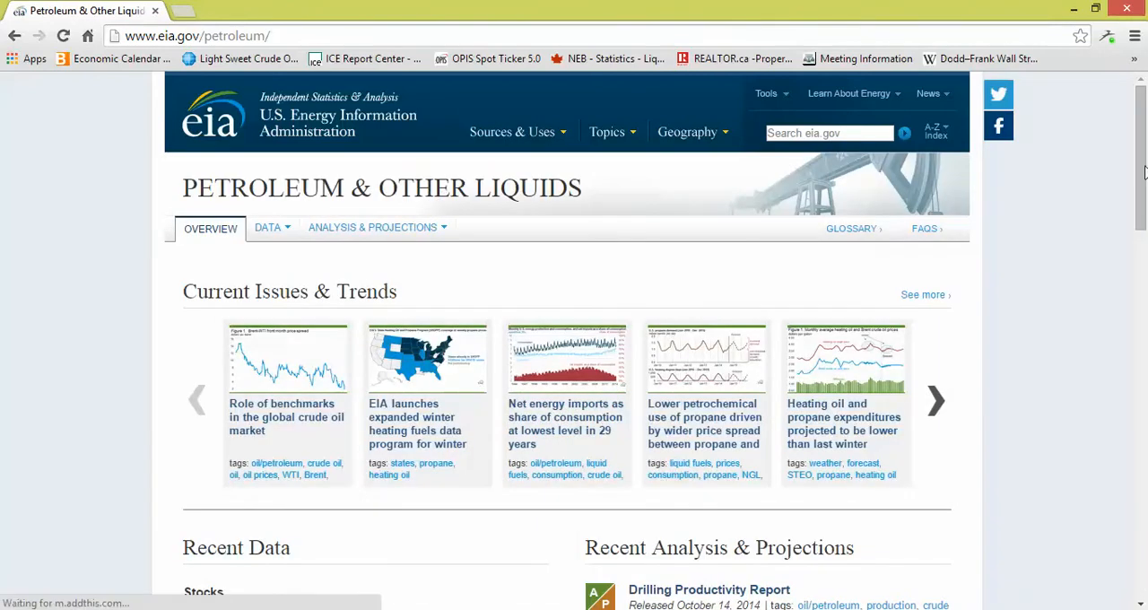
scroll("down", 3)
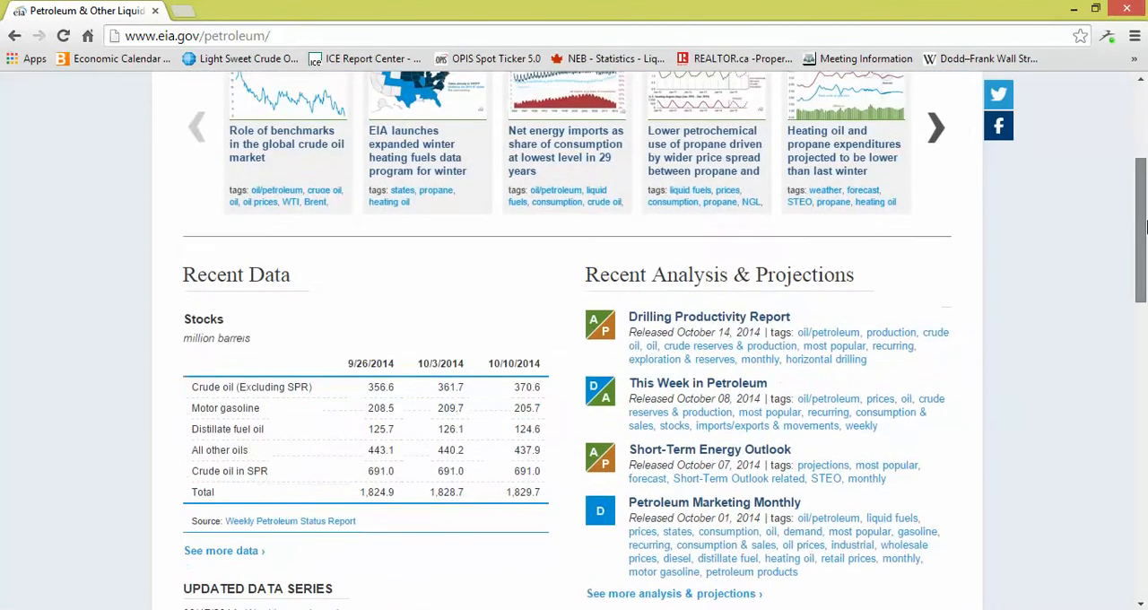
scroll("down", 3)
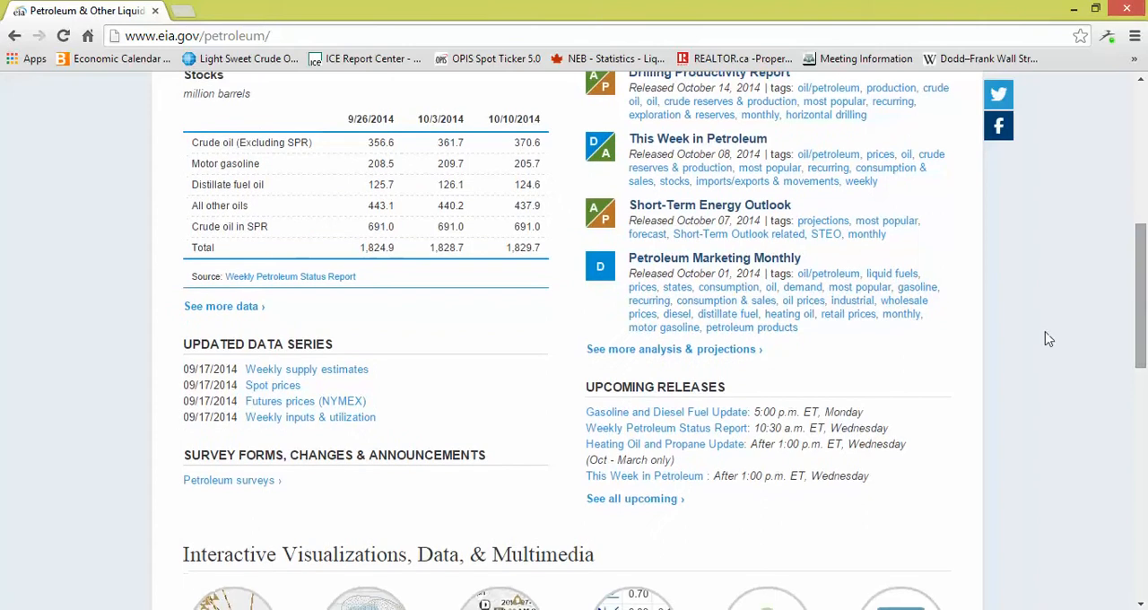
mouse_move(655, 434)
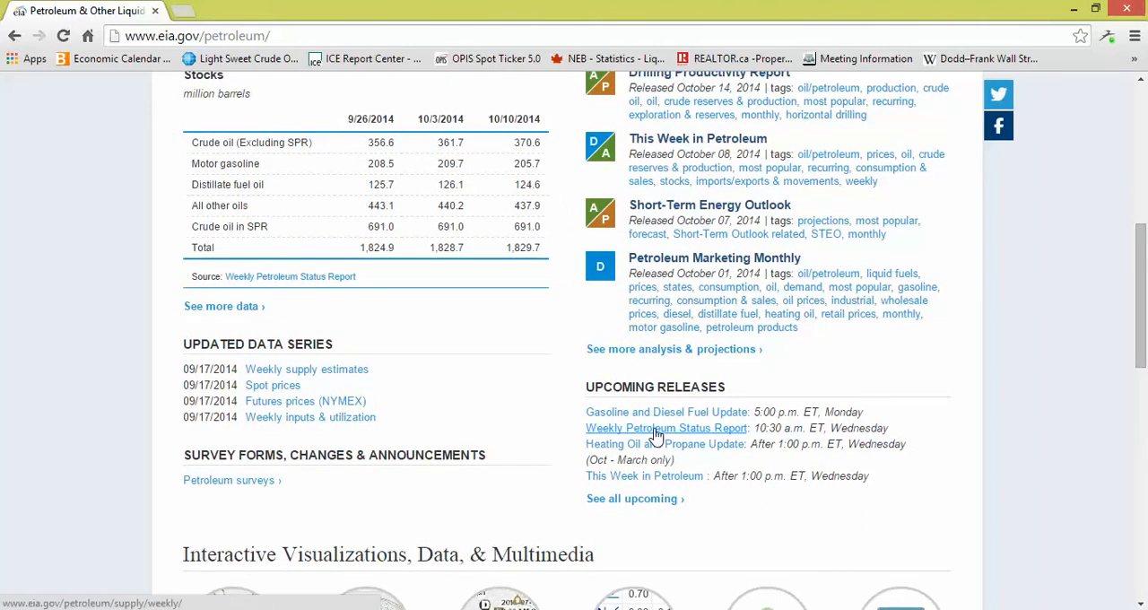
- Go to the Weekly Petroleum Status Report page and scroll to its Highlights and Tables list
left_click(666, 427)
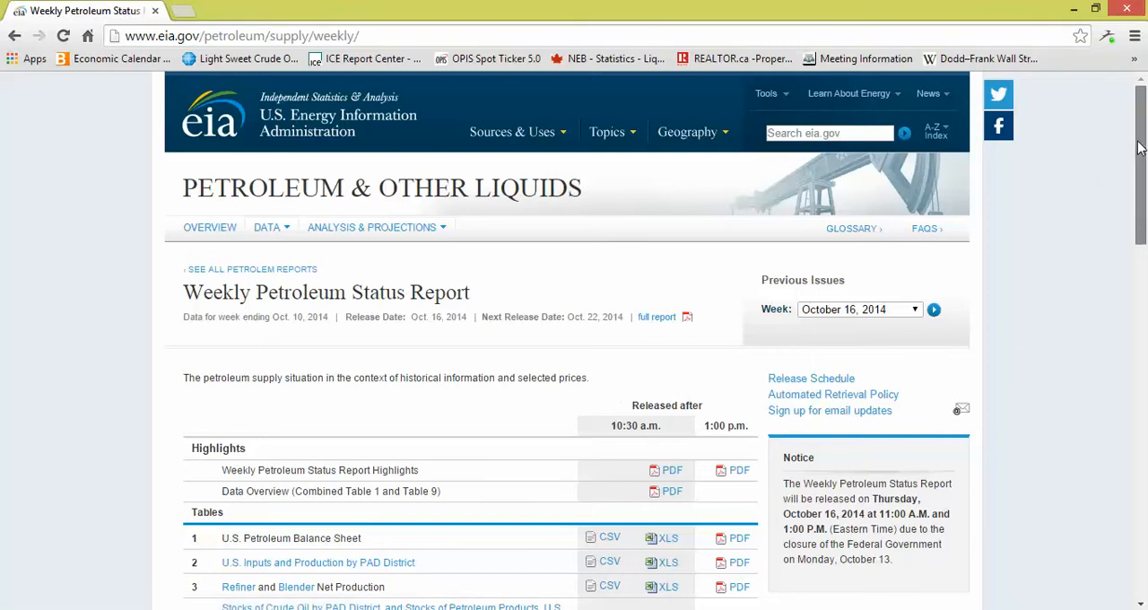
scroll("down", 3)
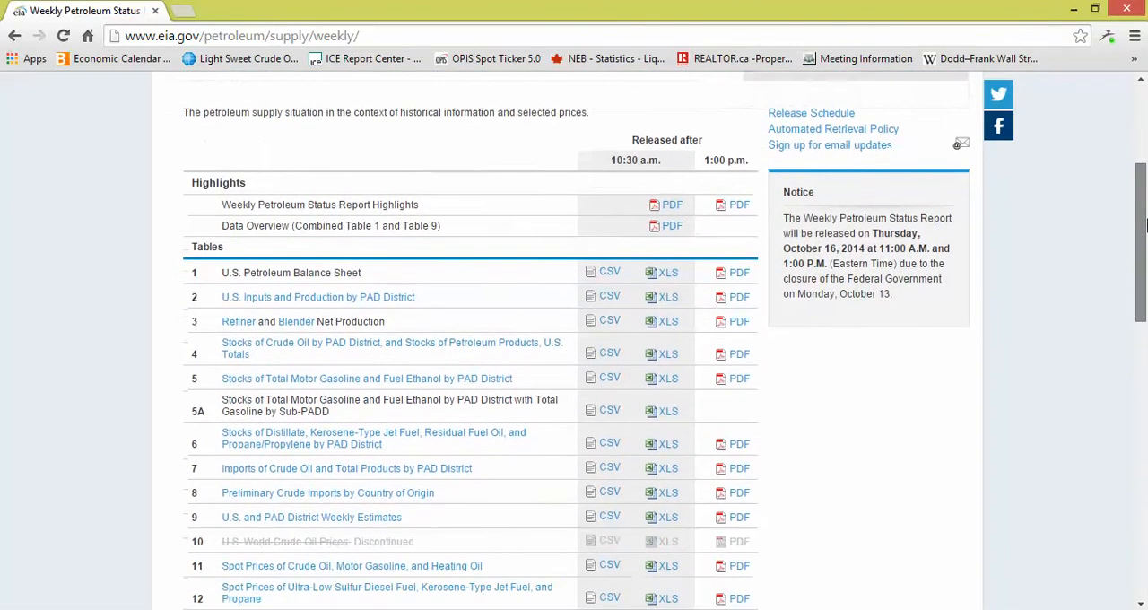
scroll("down", 3)
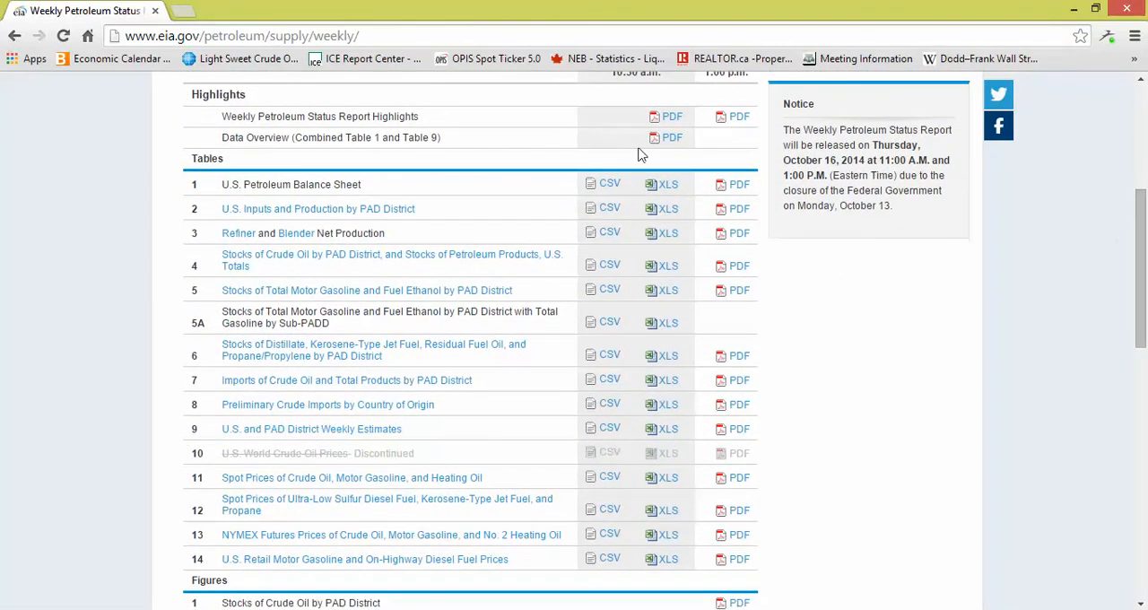
mouse_move(660, 143)
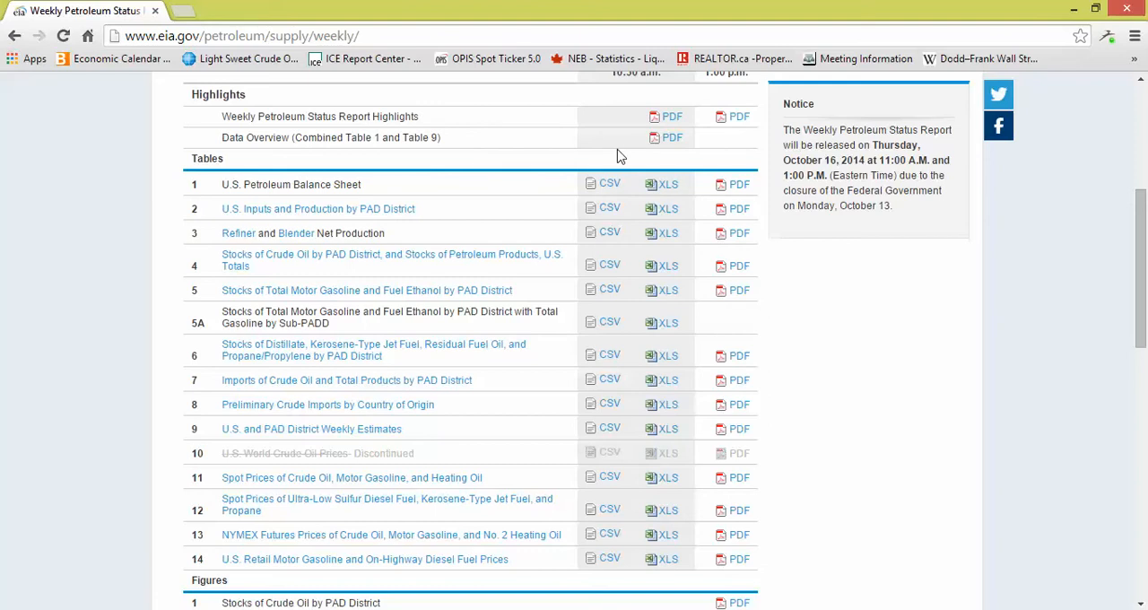
mouse_move(663, 168)
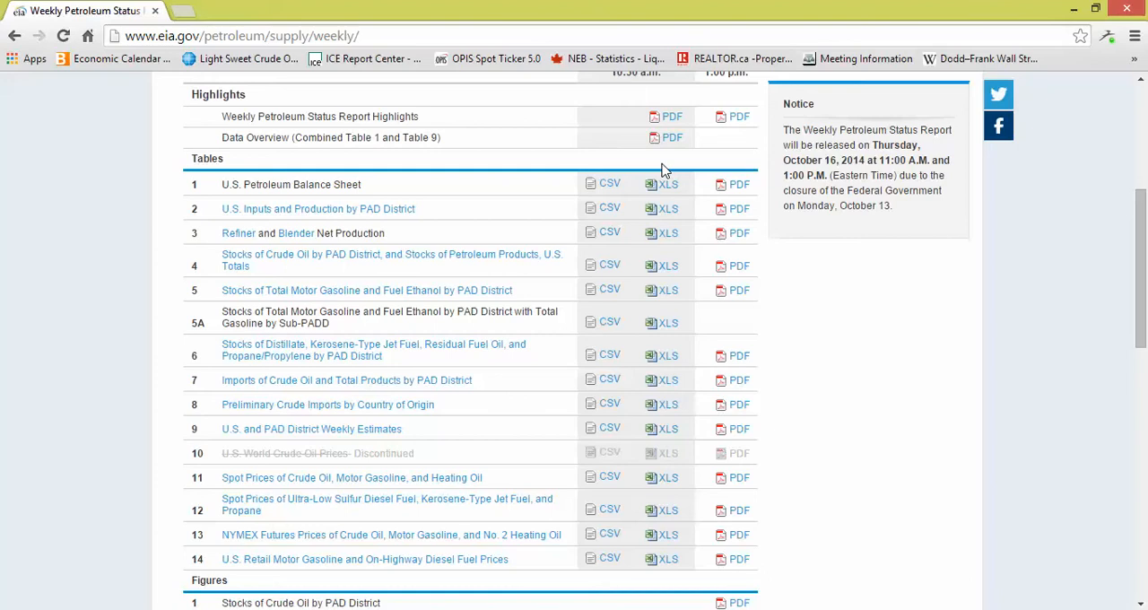
mouse_move(815, 124)
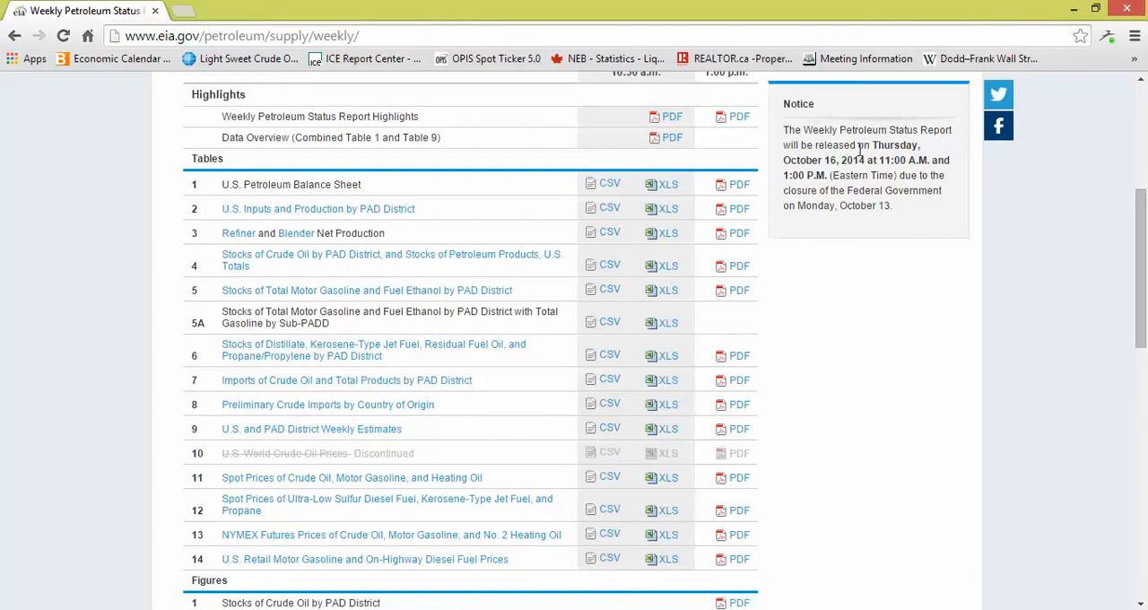
mouse_move(757, 172)
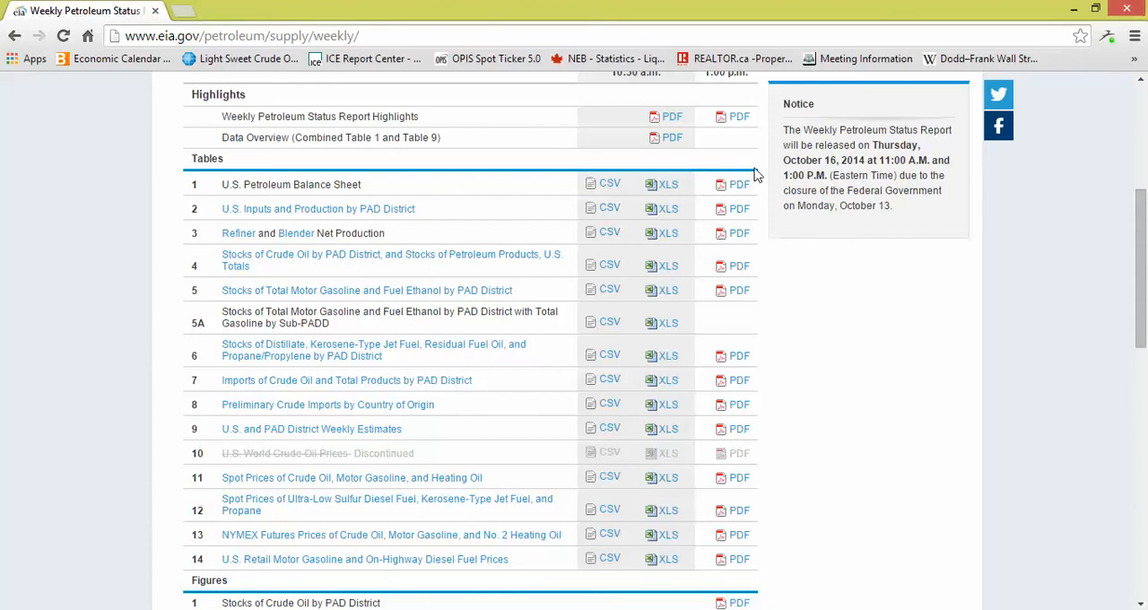
mouse_move(696, 151)
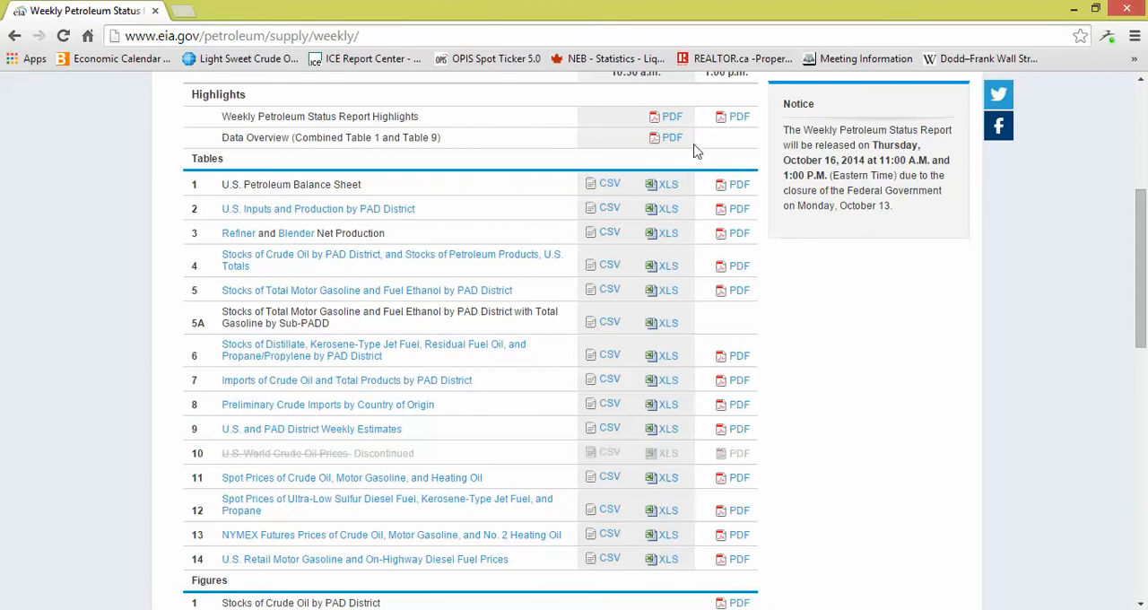
mouse_move(590, 153)
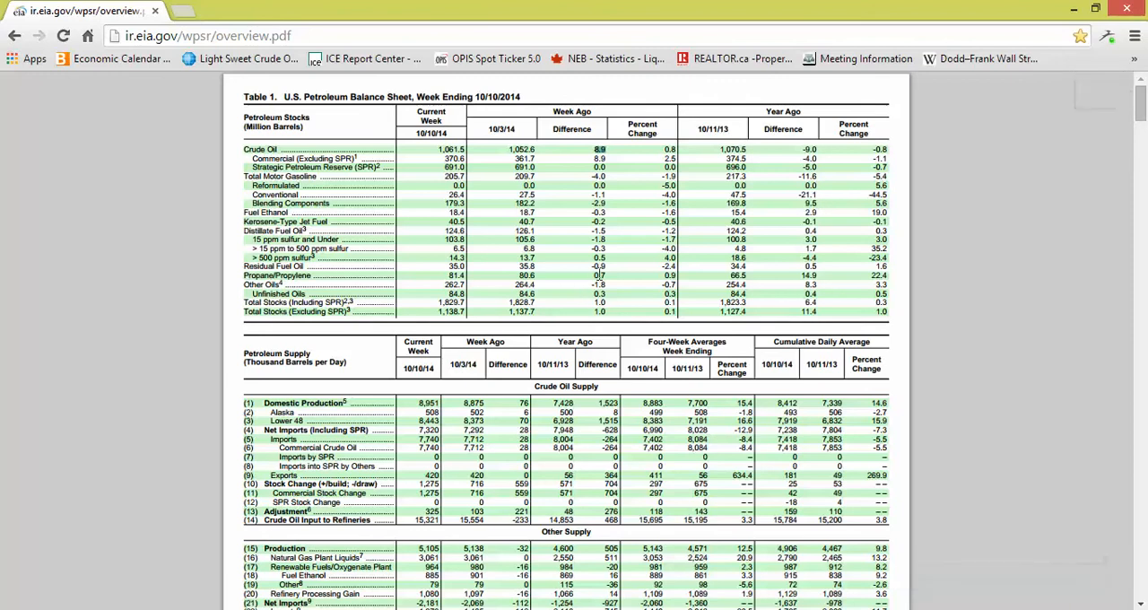
mouse_move(552, 282)
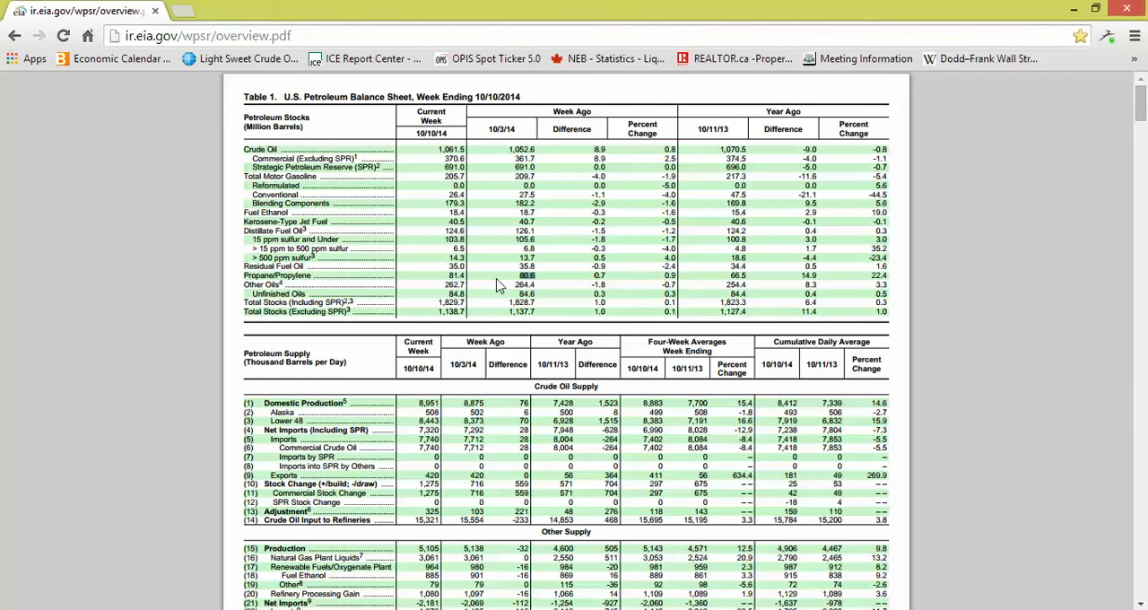
mouse_move(484, 281)
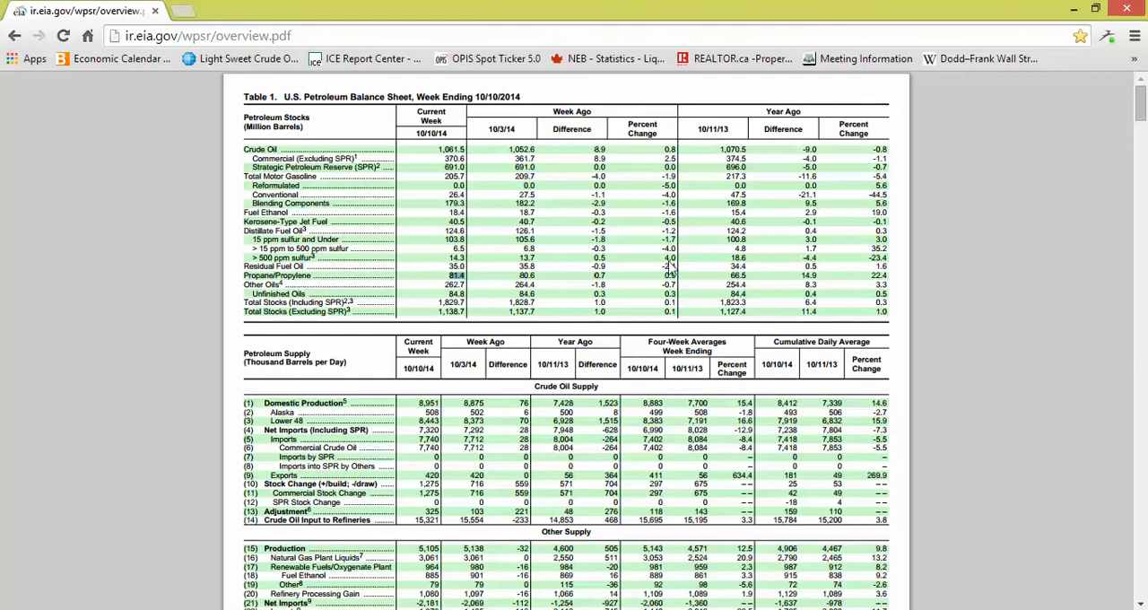
mouse_move(628, 171)
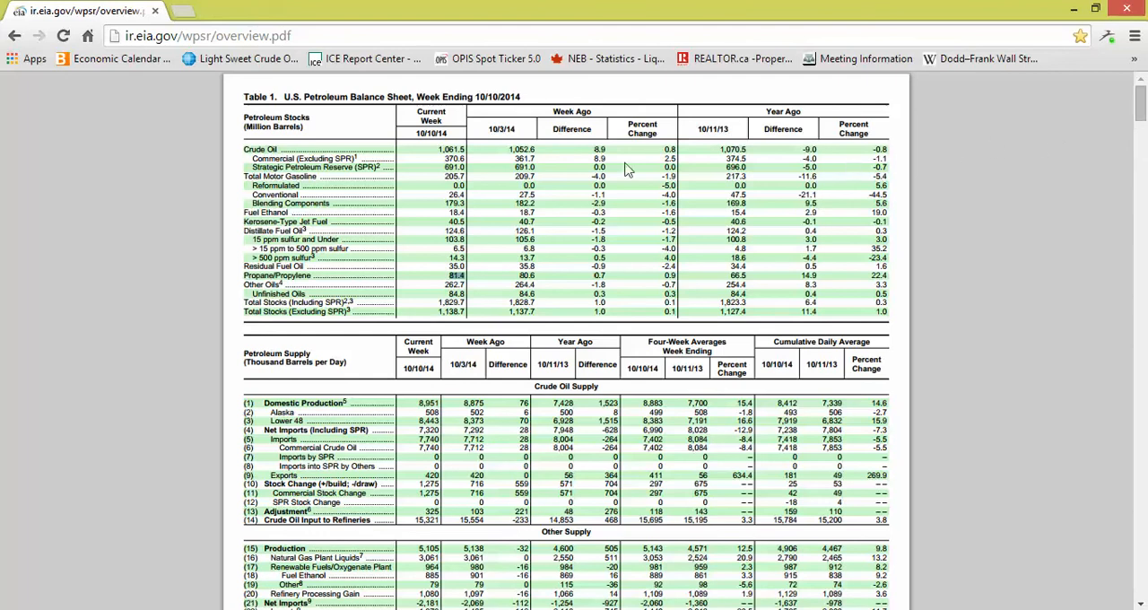
mouse_move(557, 262)
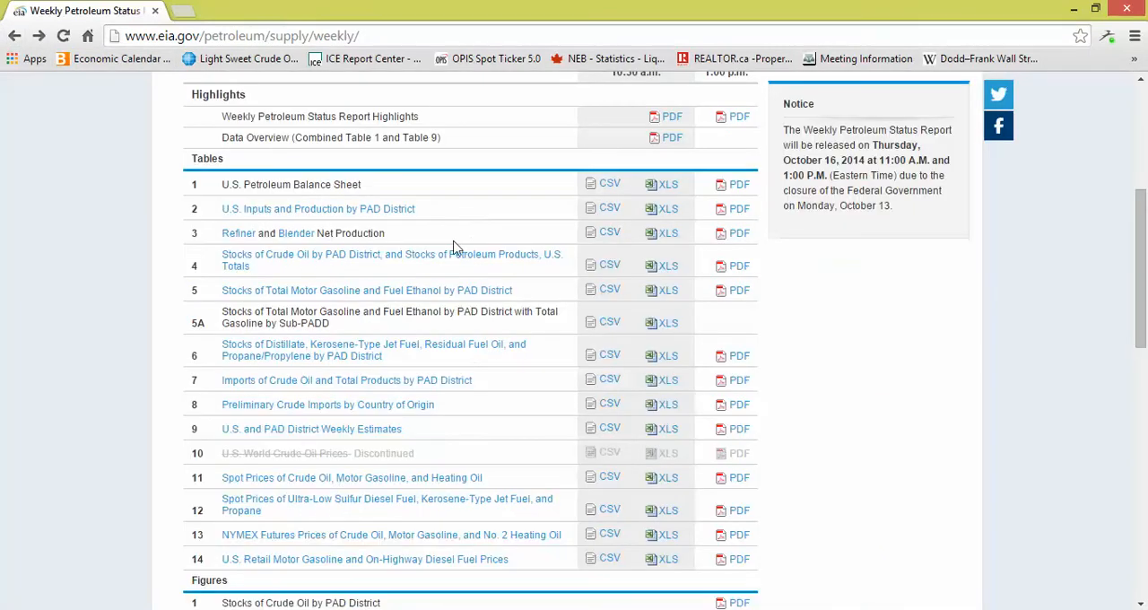
mouse_move(516, 222)
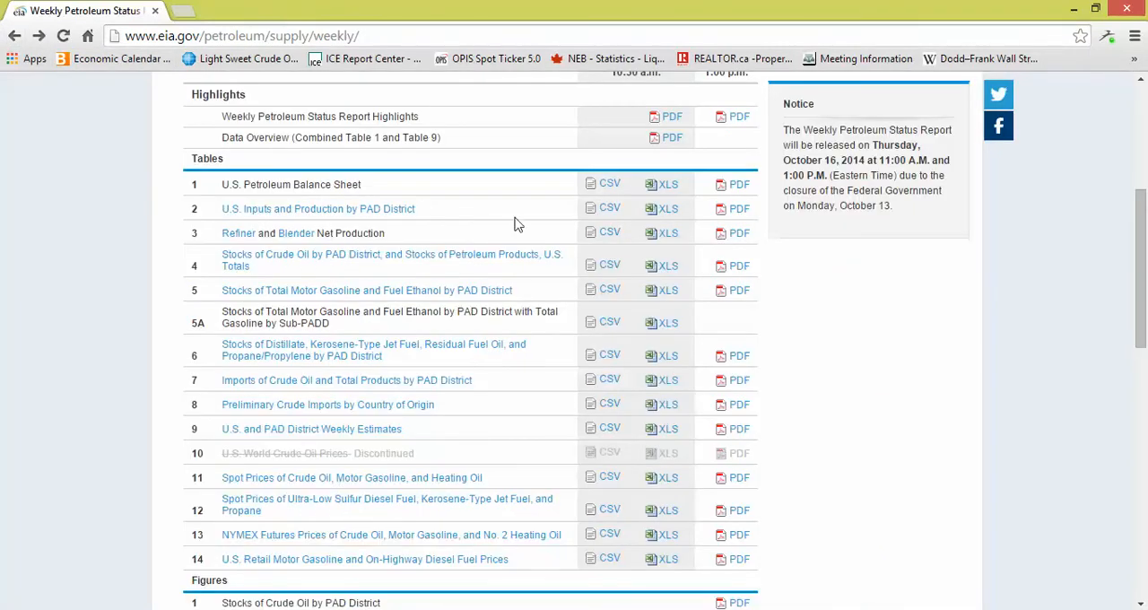
mouse_move(663, 226)
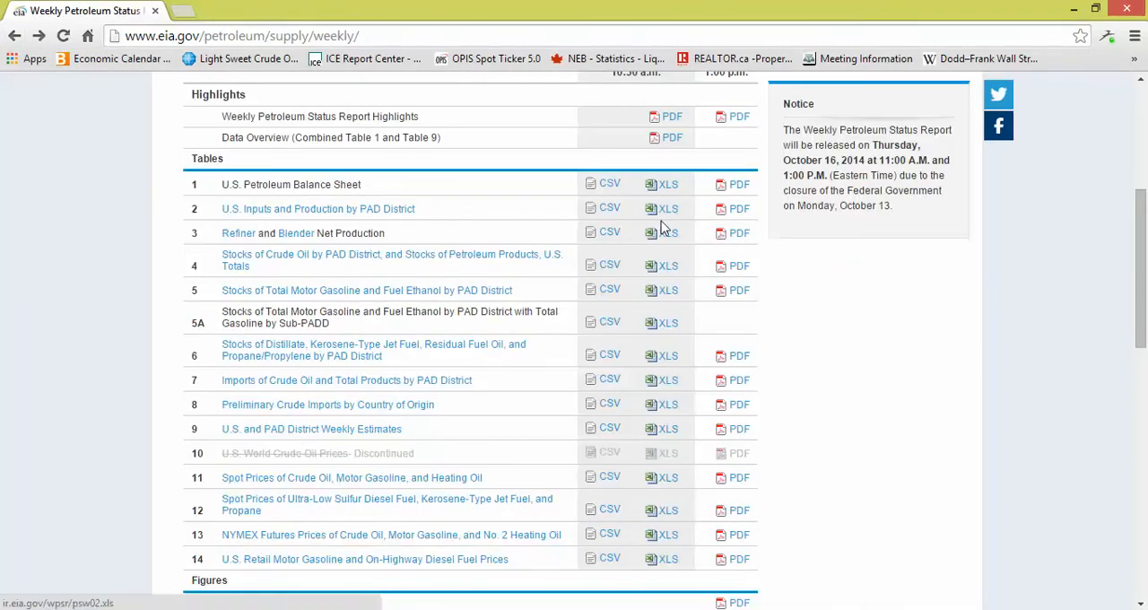
mouse_move(739, 211)
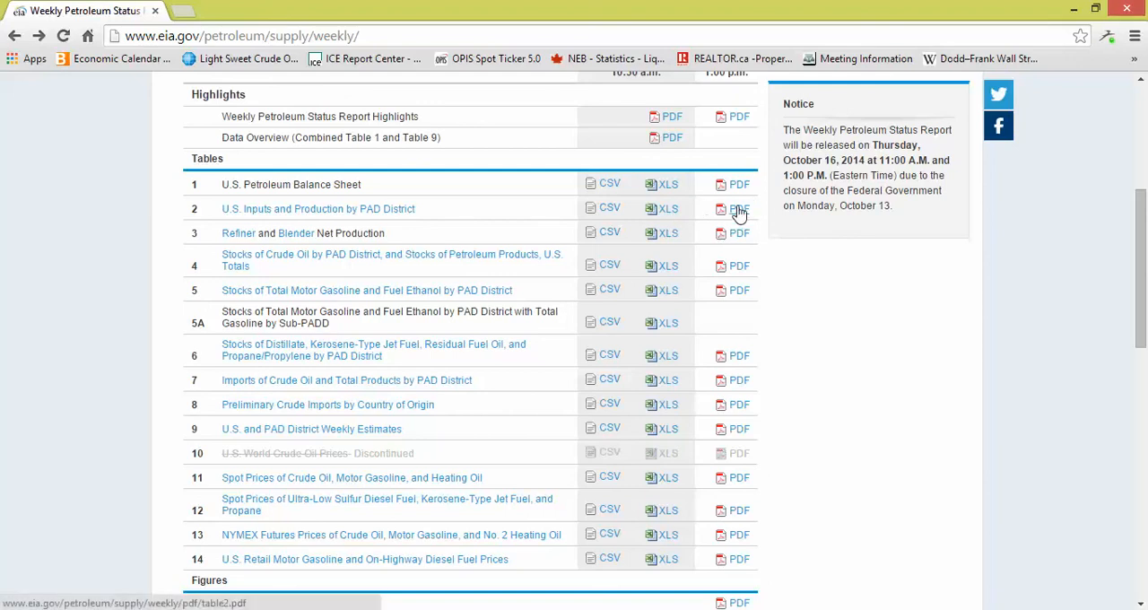
mouse_move(744, 219)
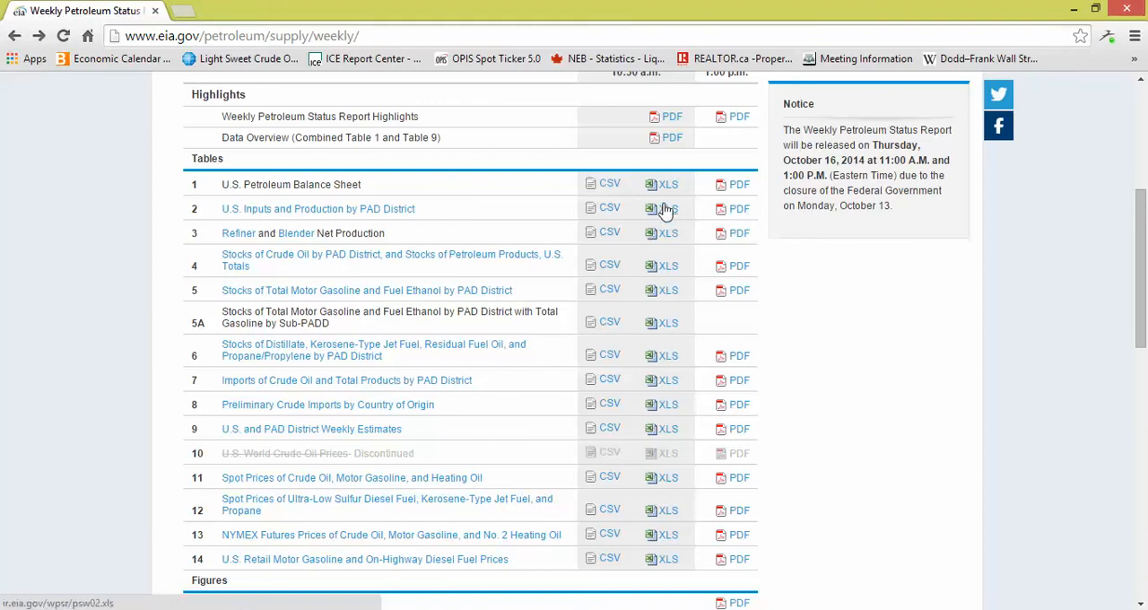
mouse_move(674, 215)
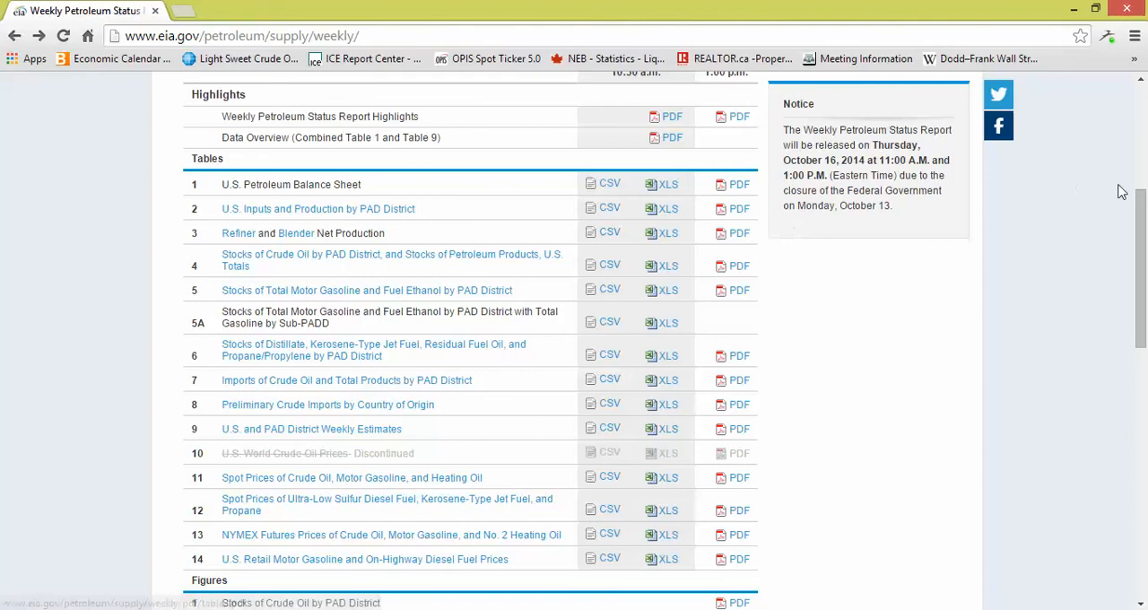
scroll("down", 3)
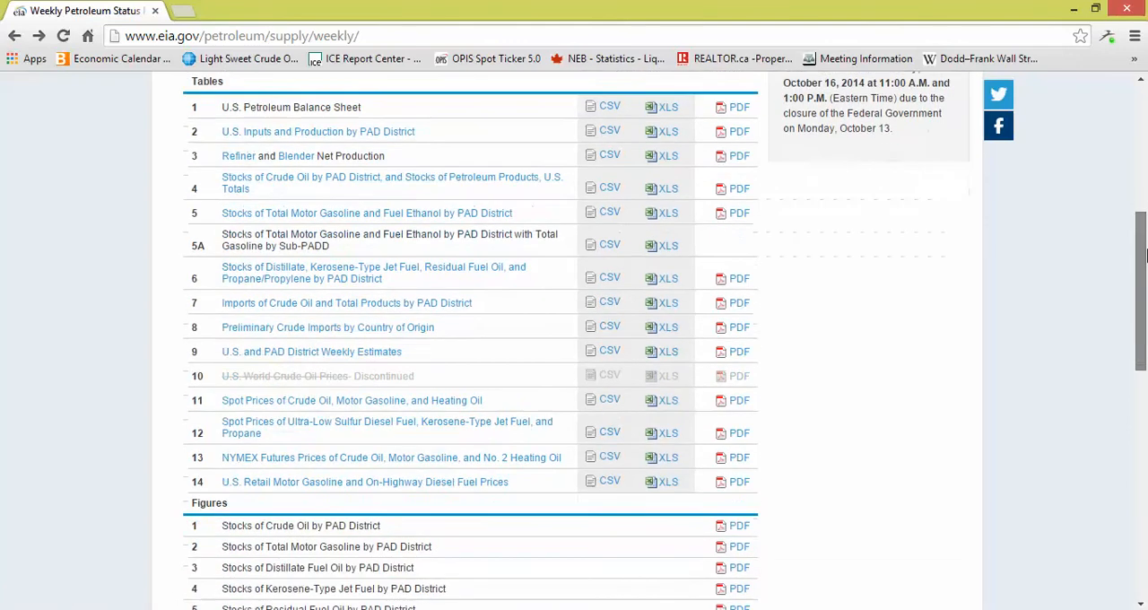
scroll("down", 3)
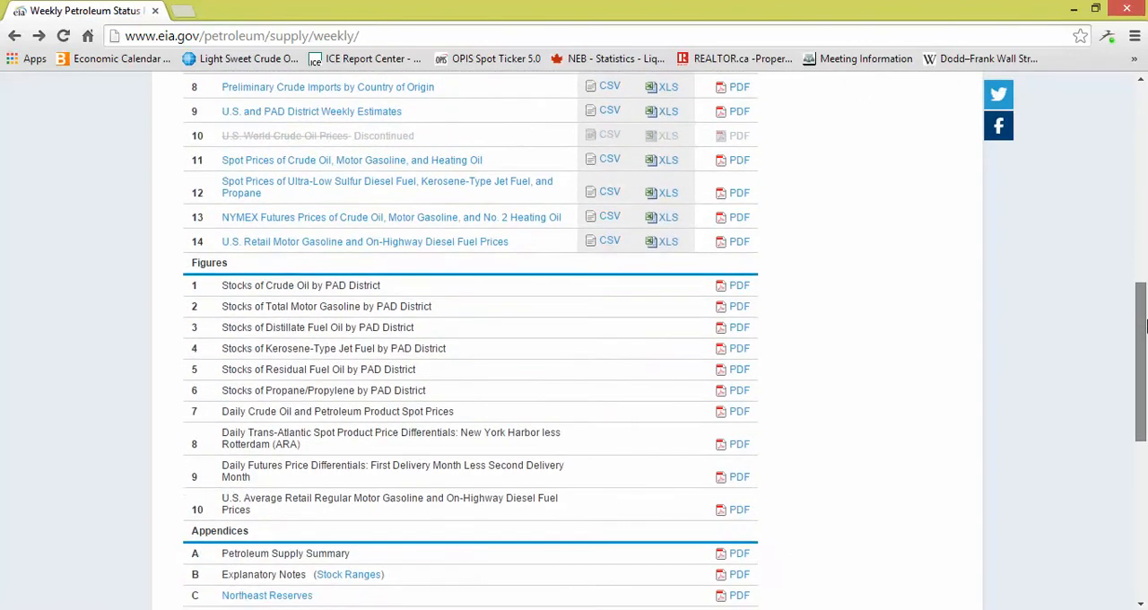
scroll("down", 3)
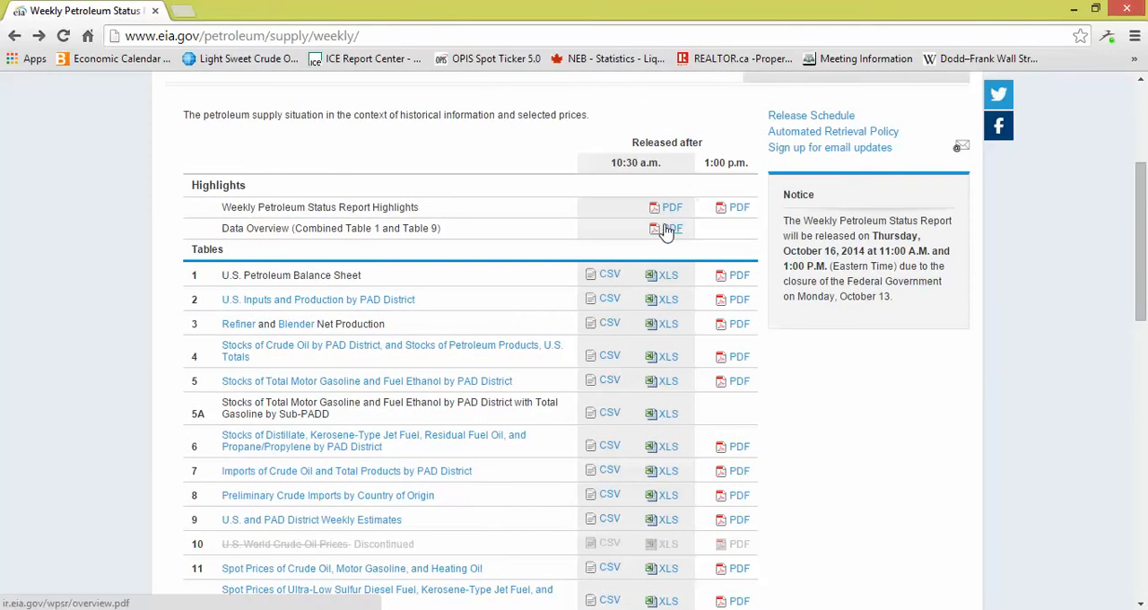
- View the Data Overview PDF (Combined Table 1 and Table 9) and scroll through pages 1–5
left_click(668, 229)
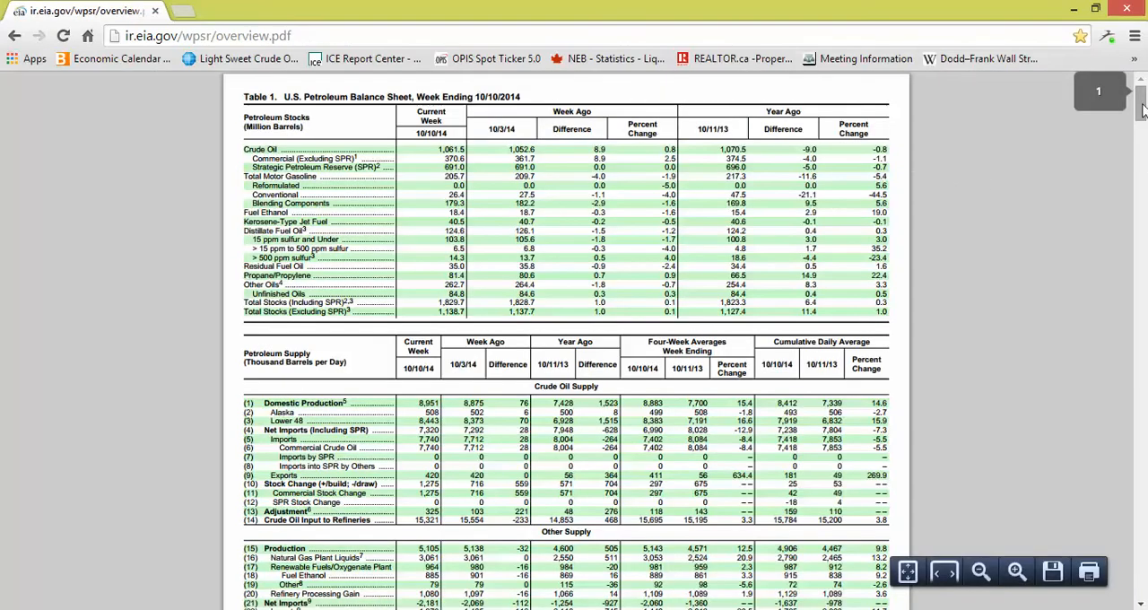
scroll("down", 3)
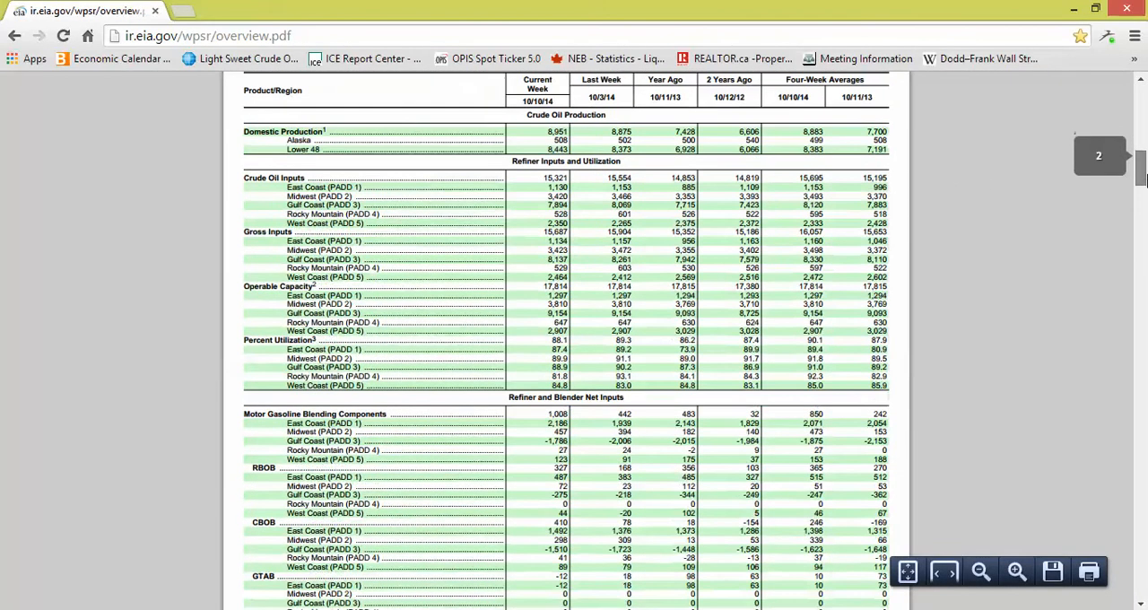
scroll("down", 3)
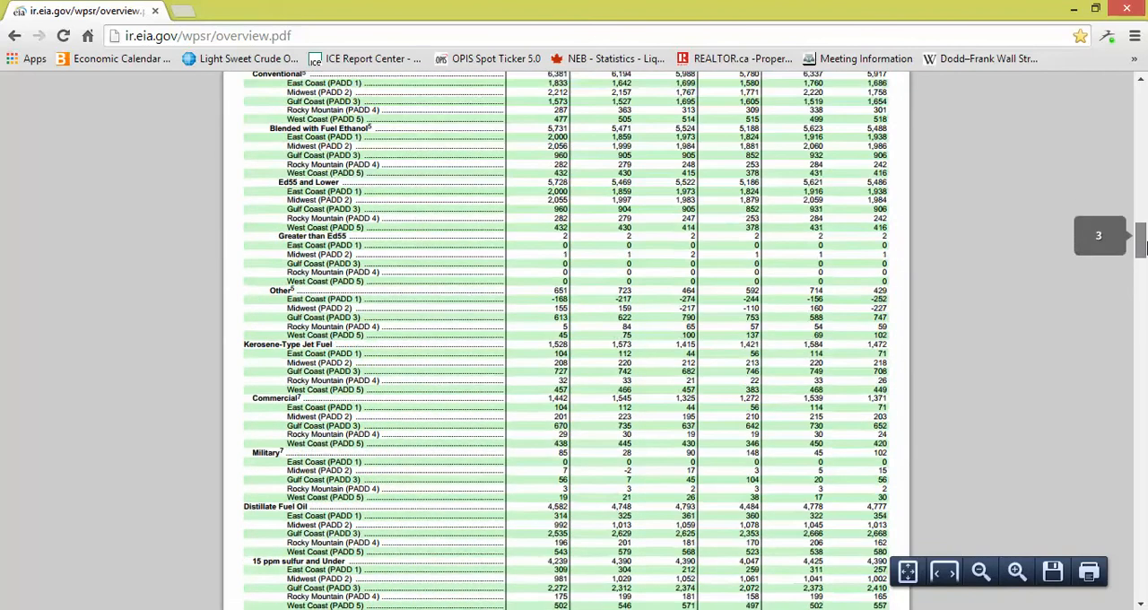
scroll("down", 3)
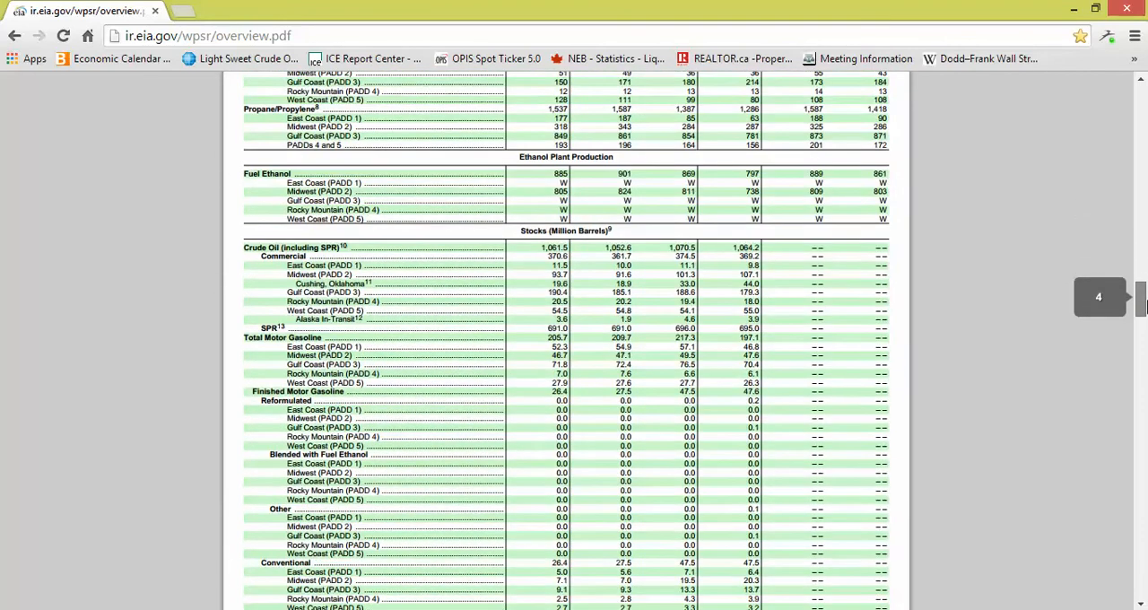
scroll("down", 3)
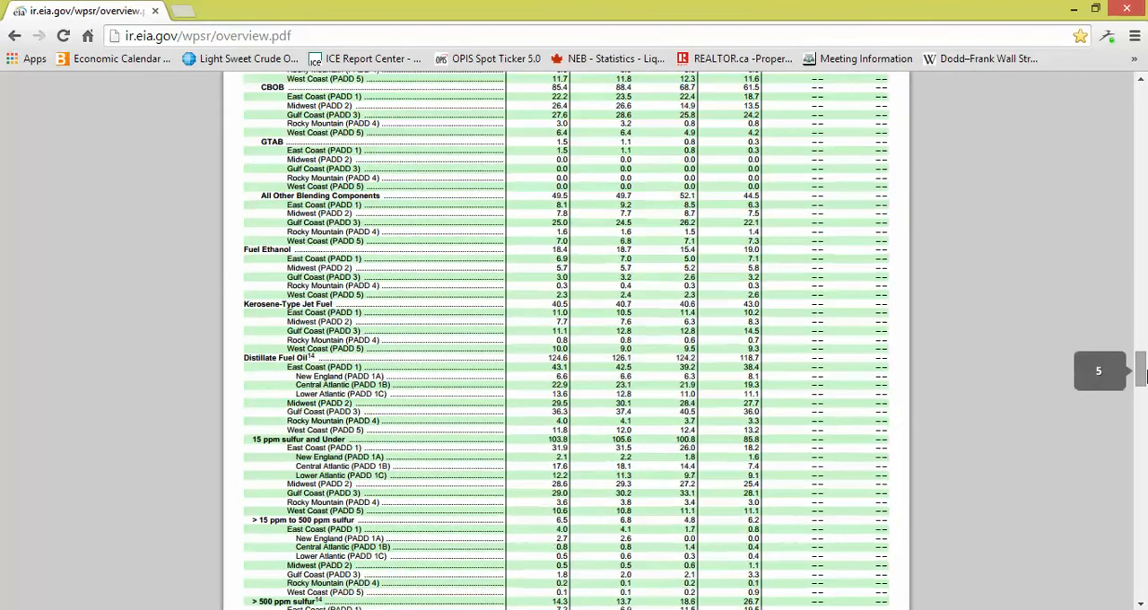